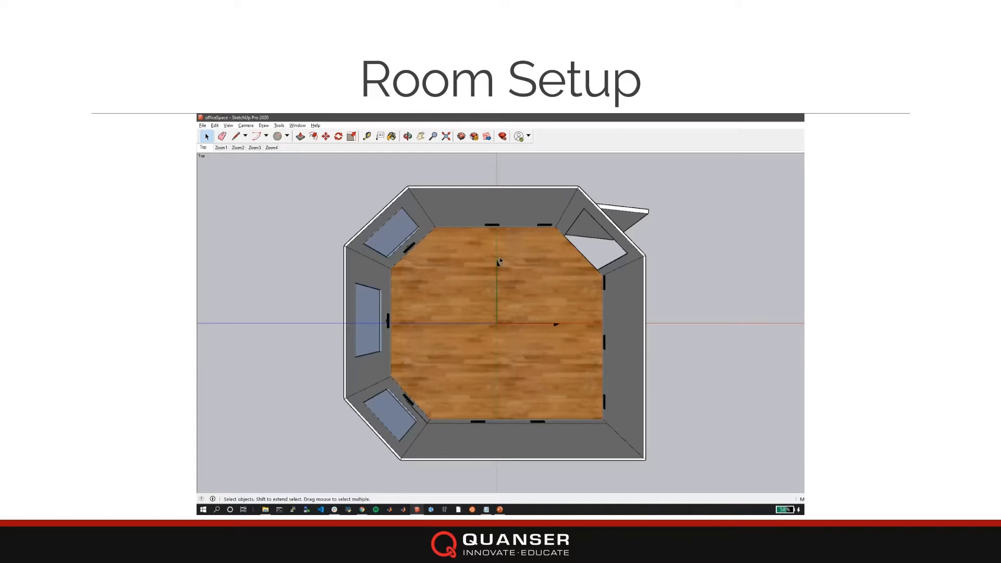
mouse_move(516, 312)
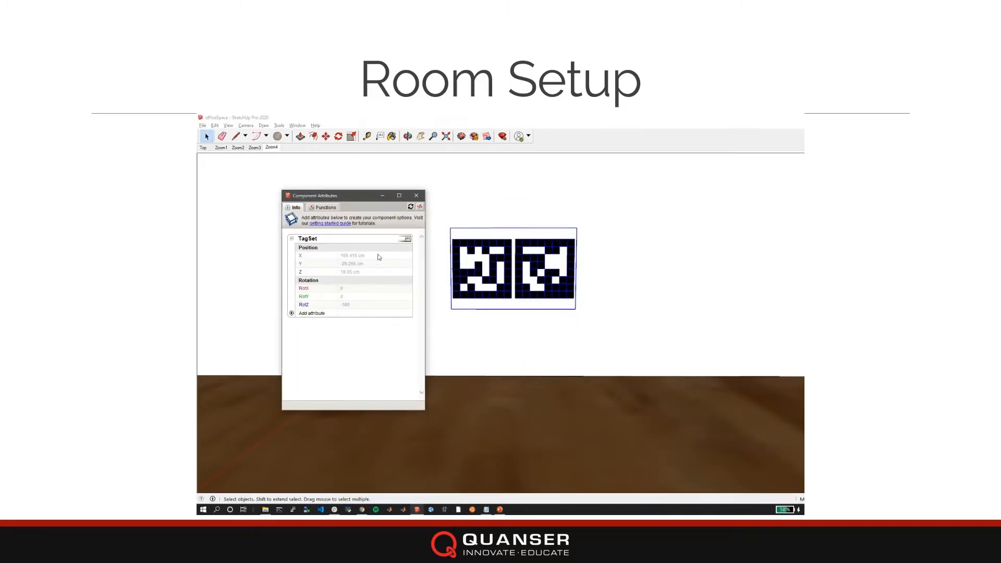
mouse_move(590, 340)
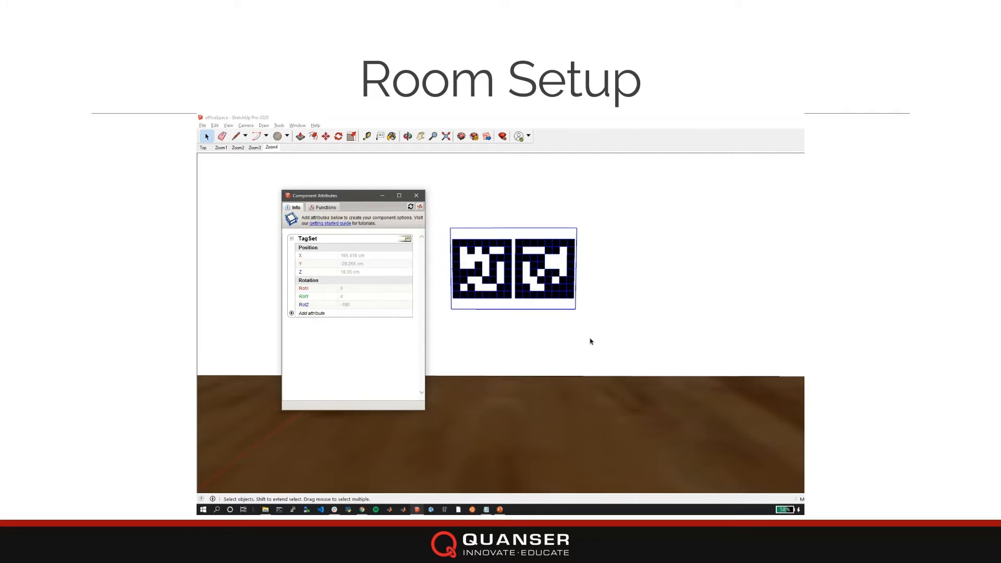
Switch to the close-up scene of the tag set to view its attributes
click(416, 195)
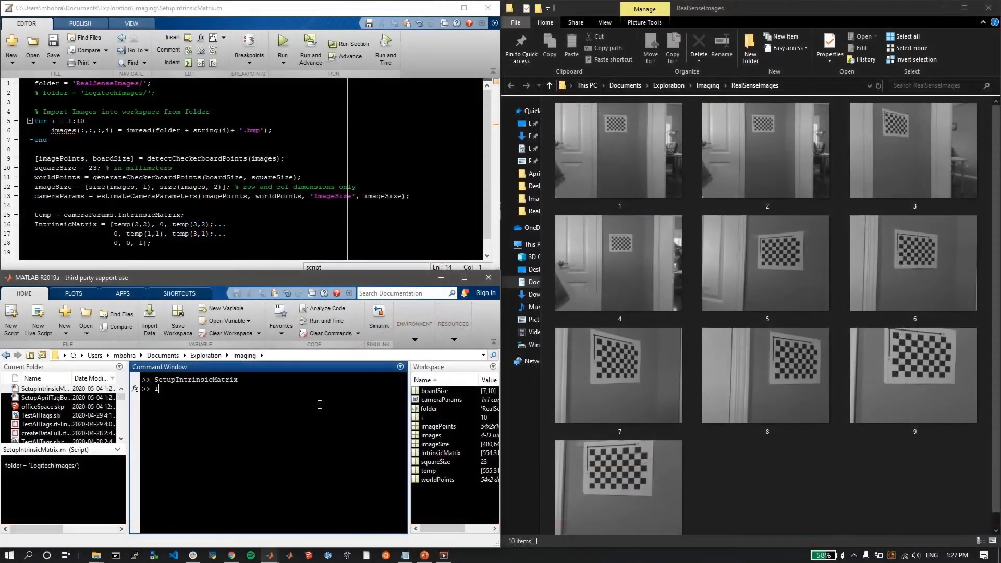
Search for 'IntrinsicMatr' to locate the AprilTag board setup script
text(IntrinsicMatr)
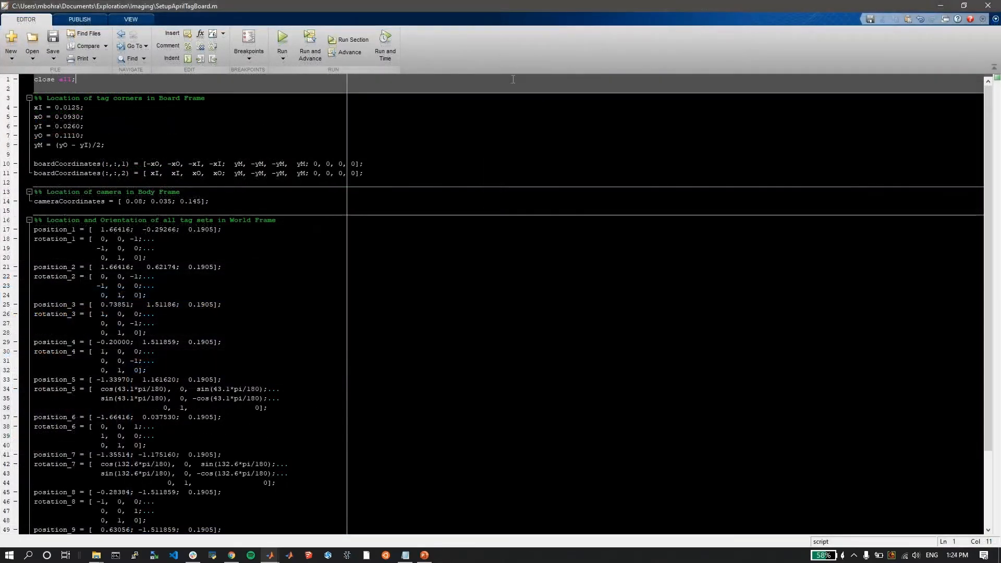
mouse_move(519, 118)
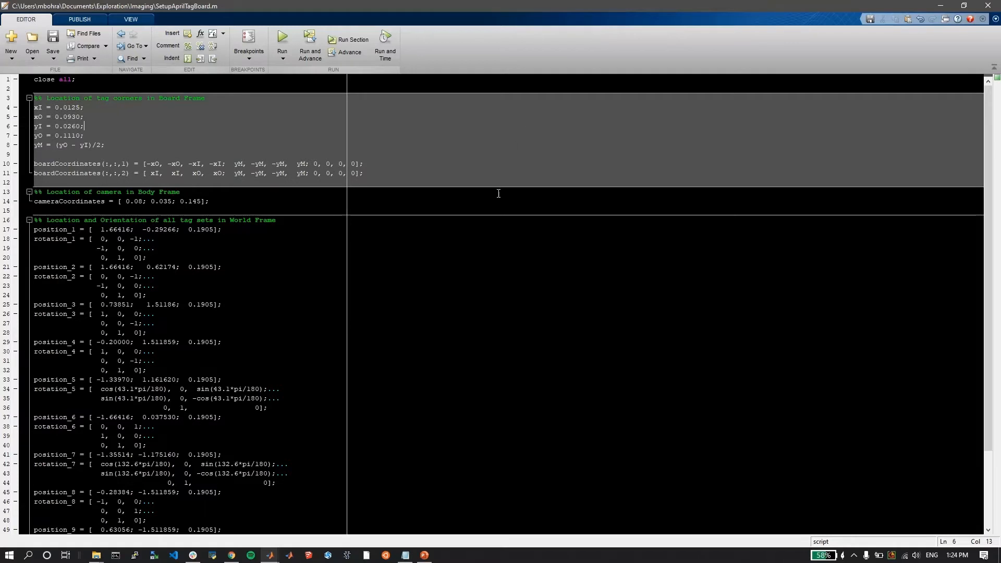
mouse_move(496, 201)
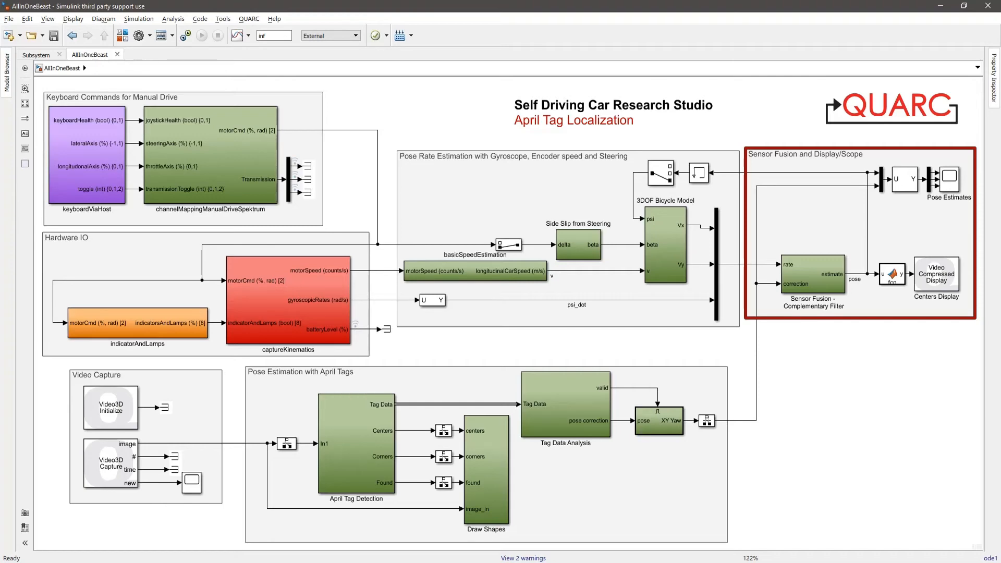
Bring up the Pose Estimates scope with the room map and camera view displays
click(188, 38)
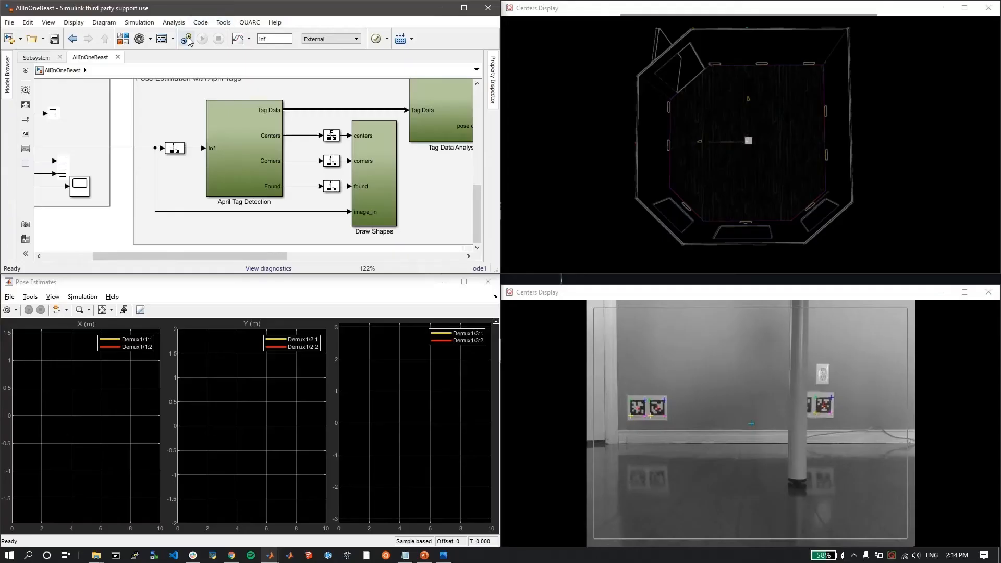
Connect the localization model to the car and start it running in external mode
click(187, 38)
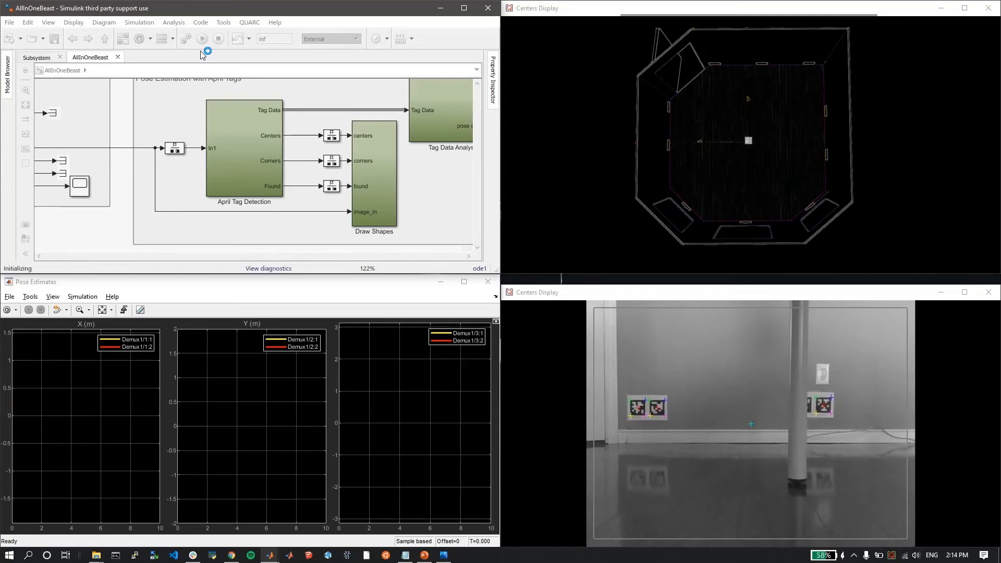
click(201, 38)
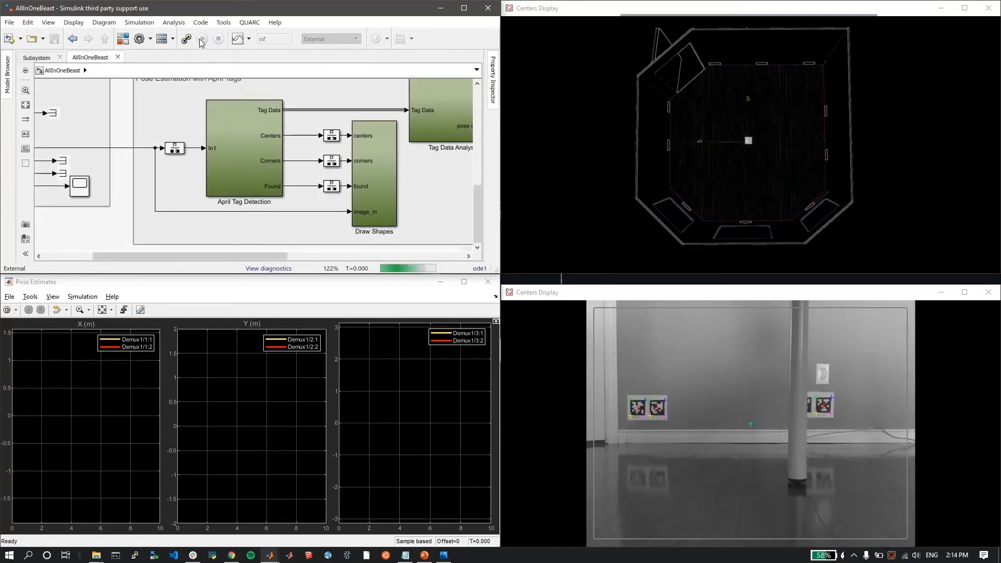